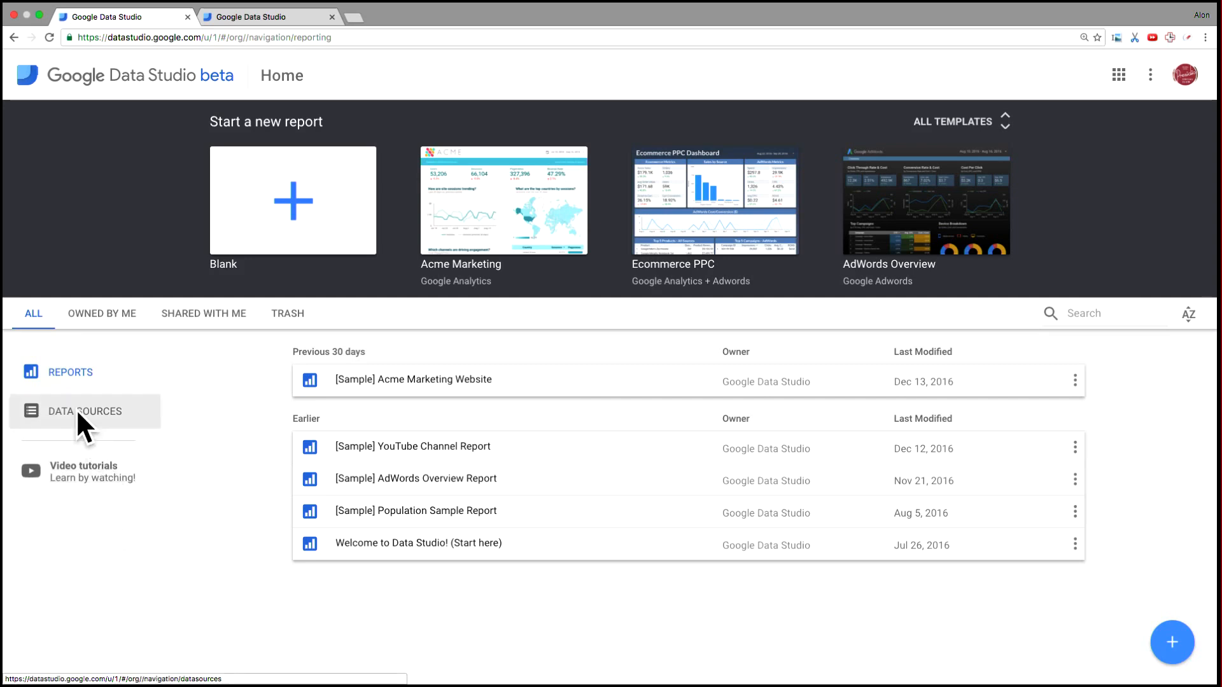
Show the Data Sources list on the Data Studio home page
left_click(84, 410)
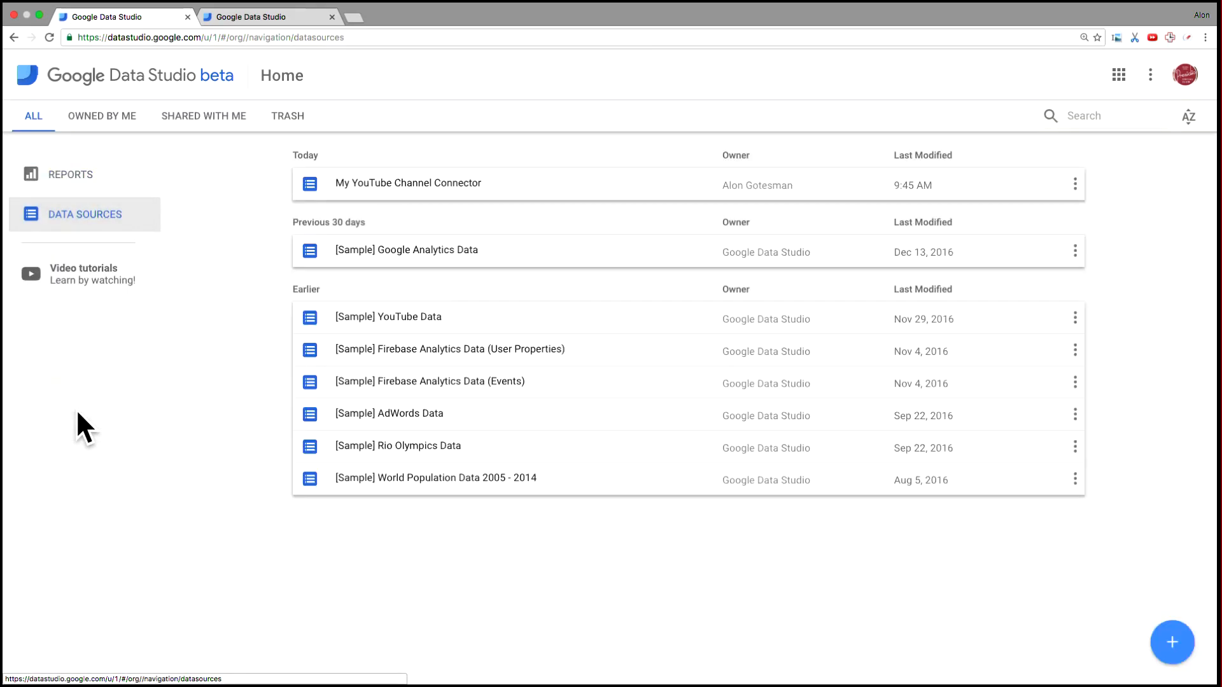
mouse_move(1056, 623)
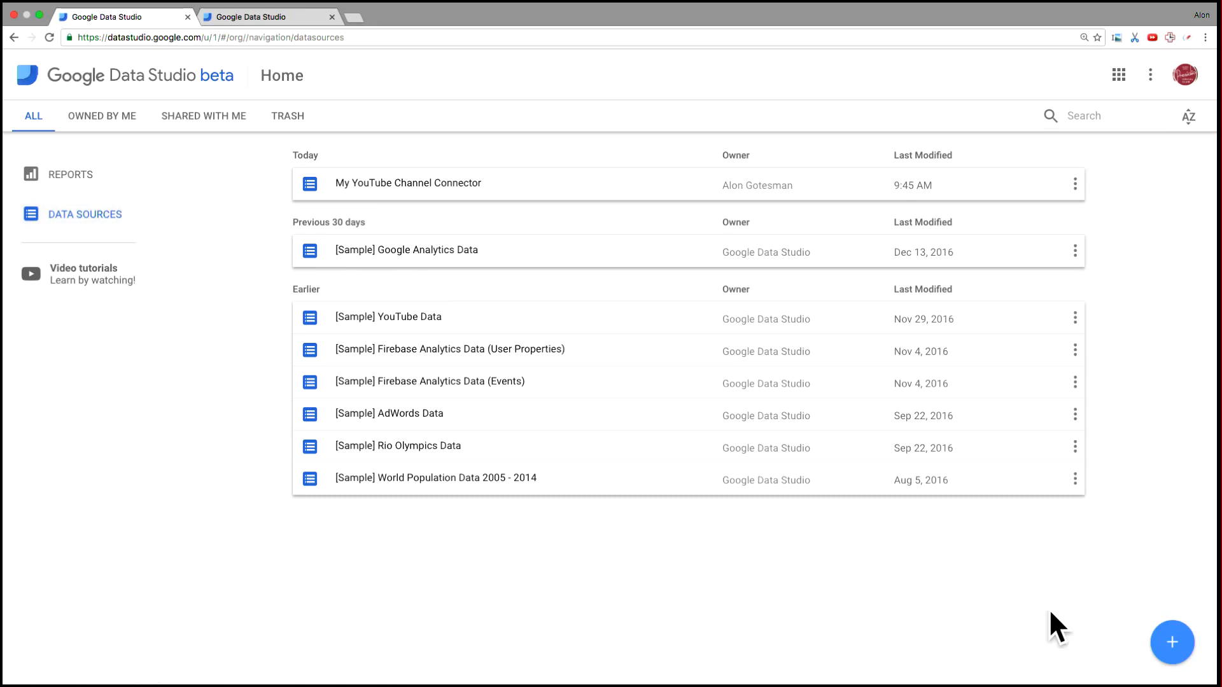
Create a new data source using the YouTube Analytics connector
left_click(1172, 642)
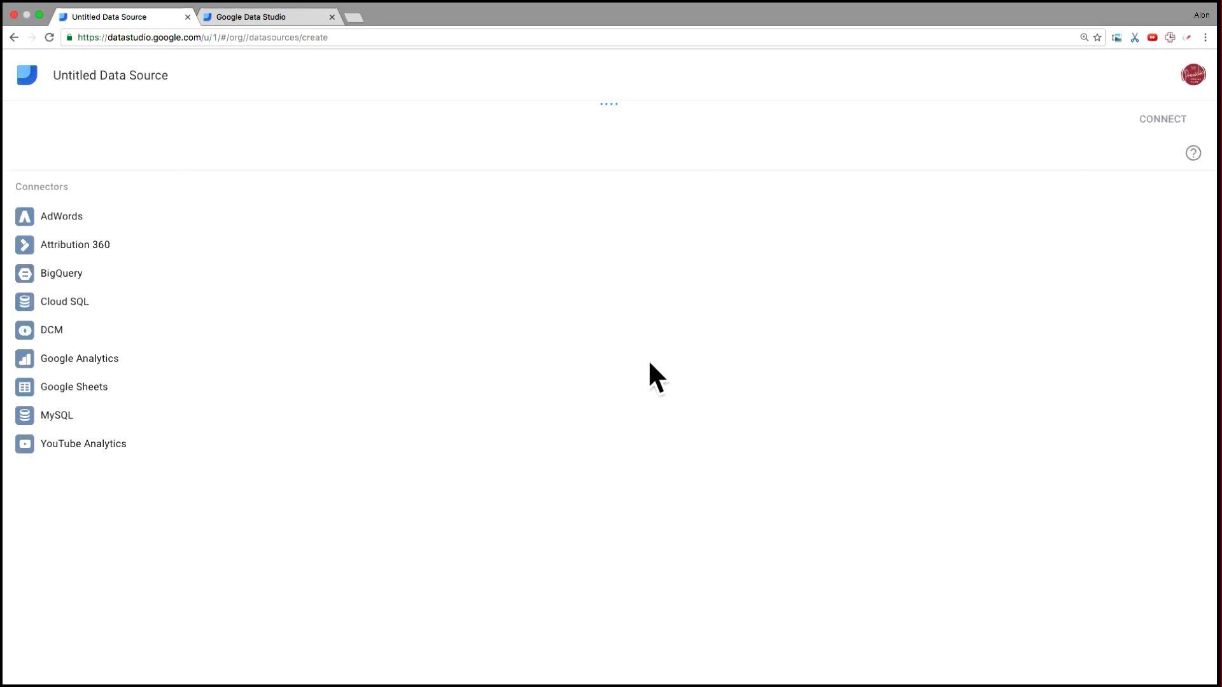
mouse_move(195, 351)
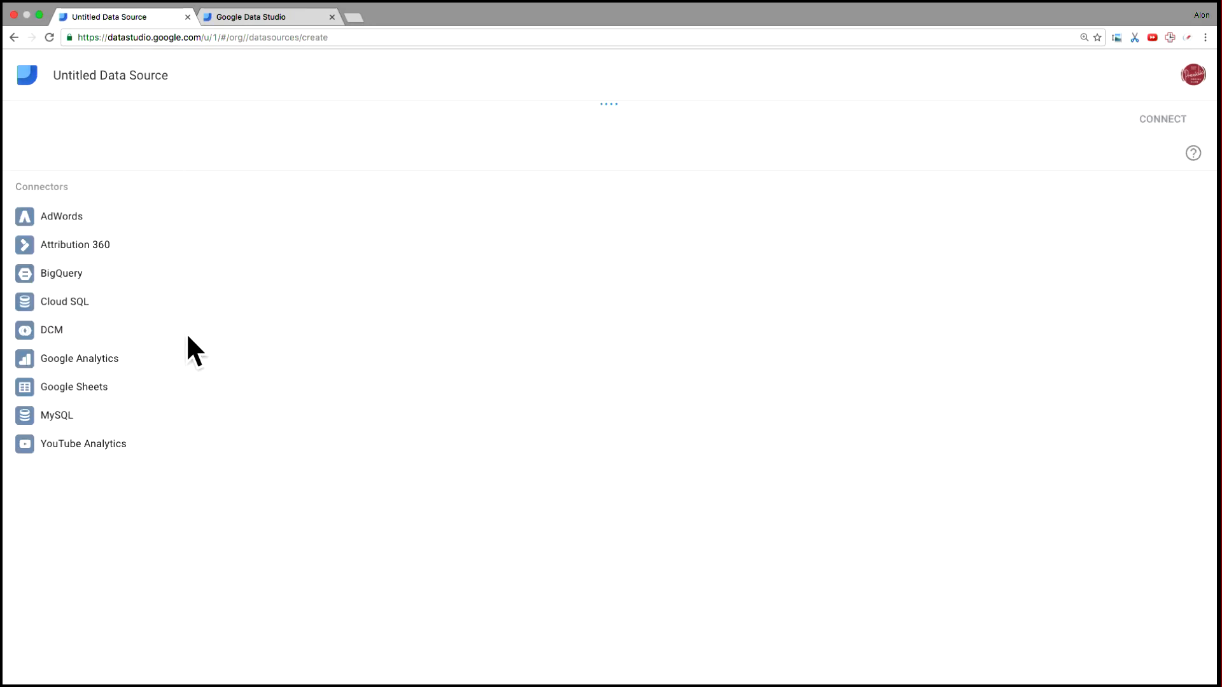
left_click(83, 443)
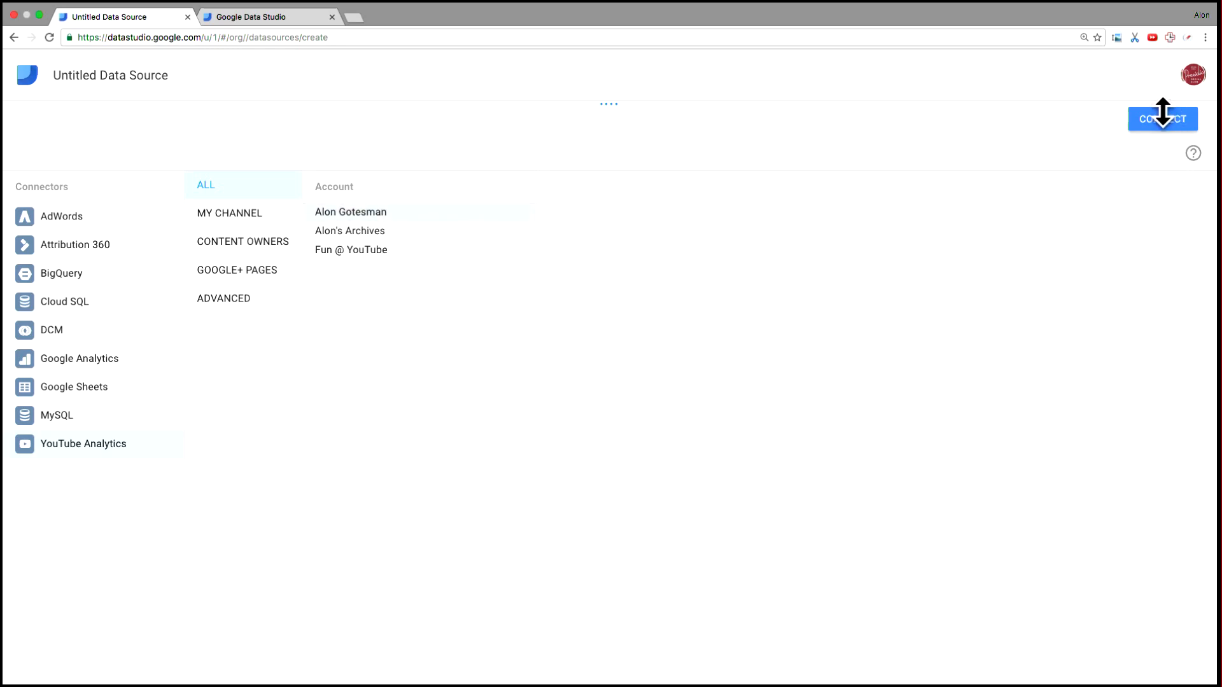
Connect the YouTube Analytics data source to list its 37 fields
left_click(1162, 118)
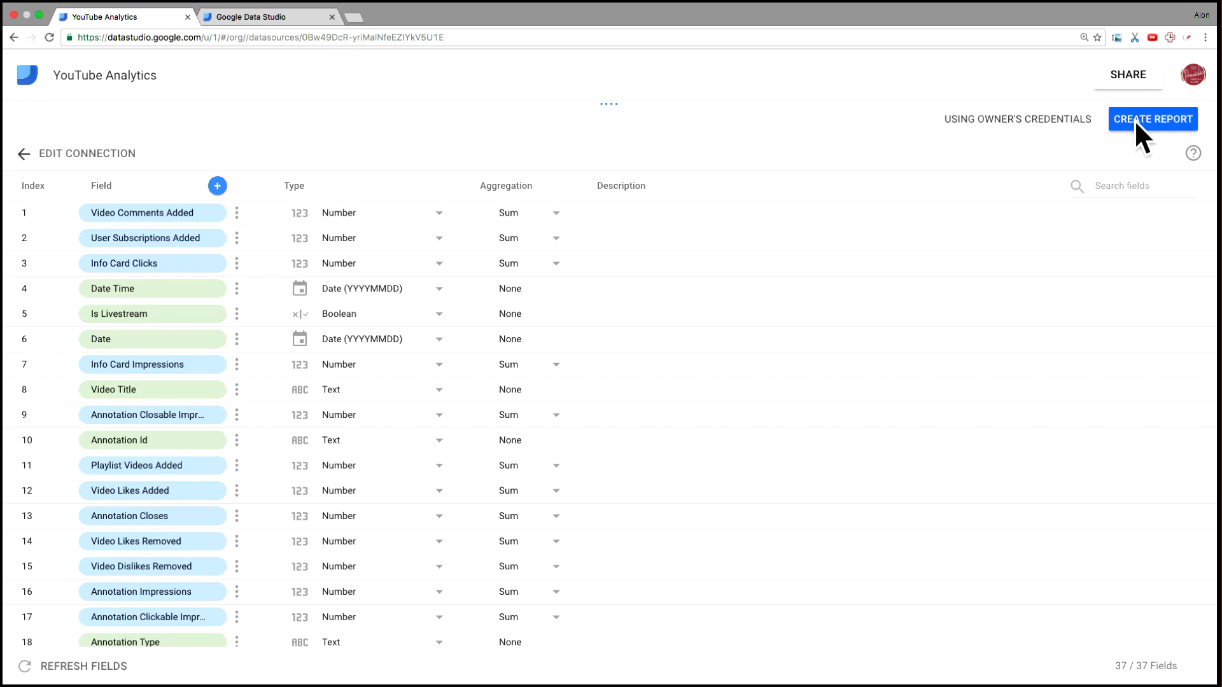
Create a blank report with the YouTube Analytics data source added
left_click(1151, 119)
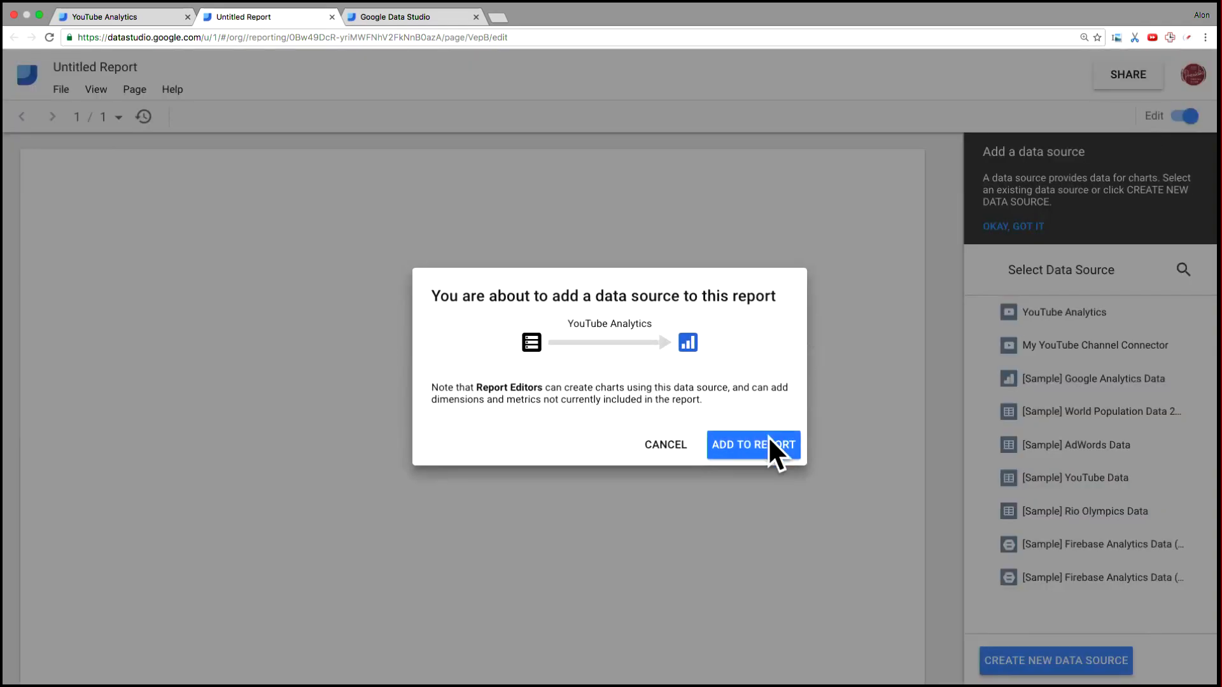
left_click(752, 444)
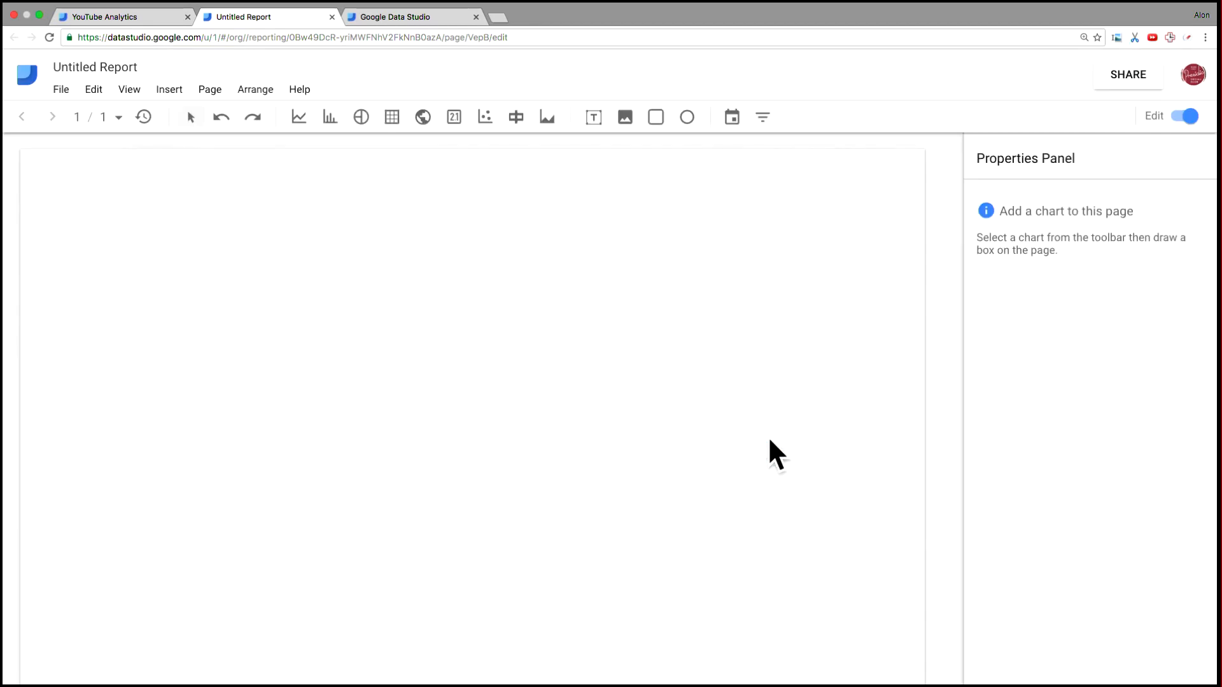
mouse_move(423, 163)
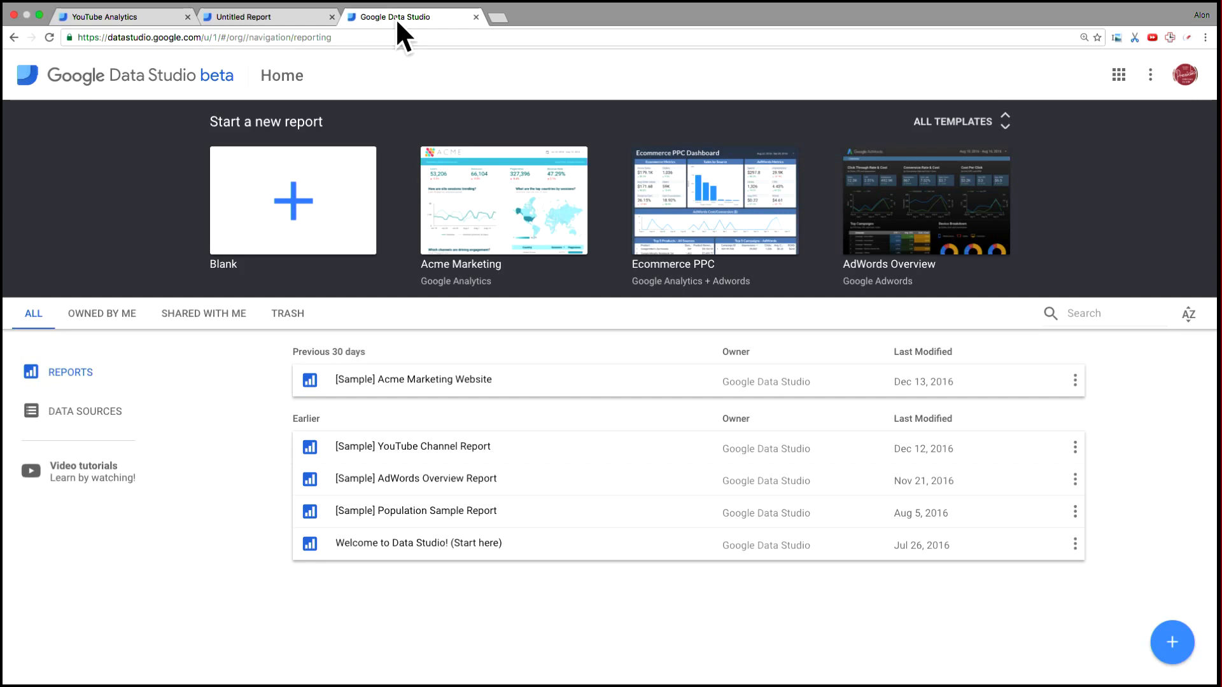
mouse_move(996, 139)
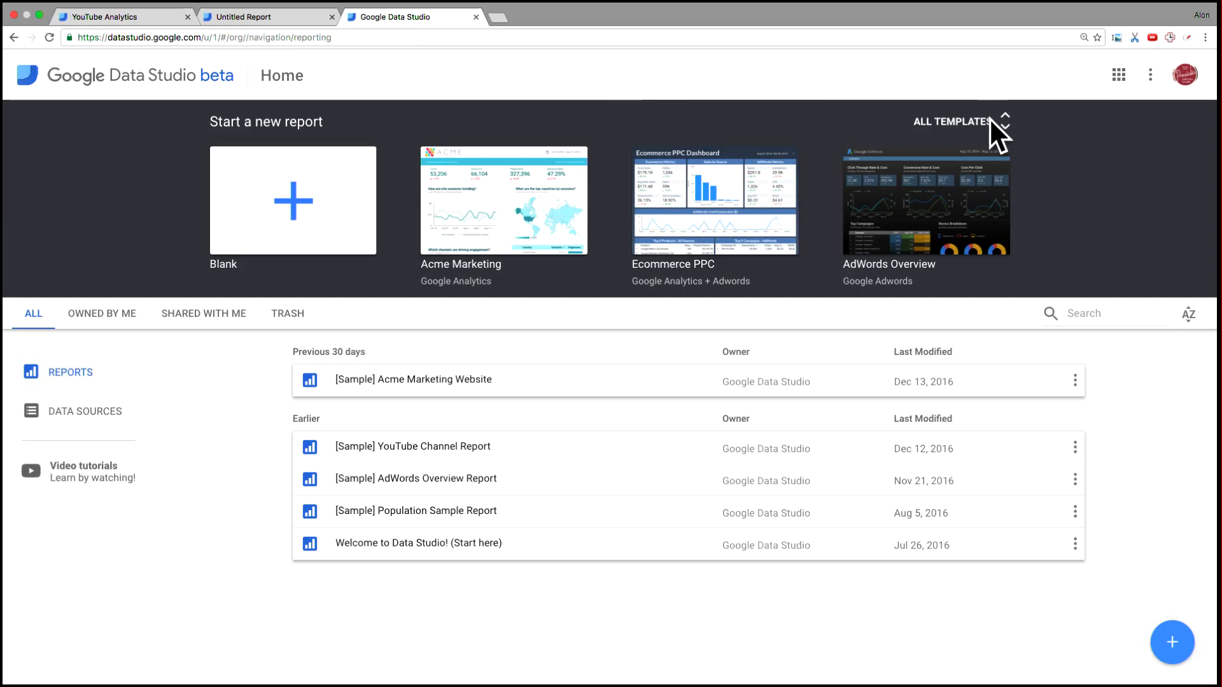
Preview the YouTube Channel Report template from All Templates
left_click(951, 122)
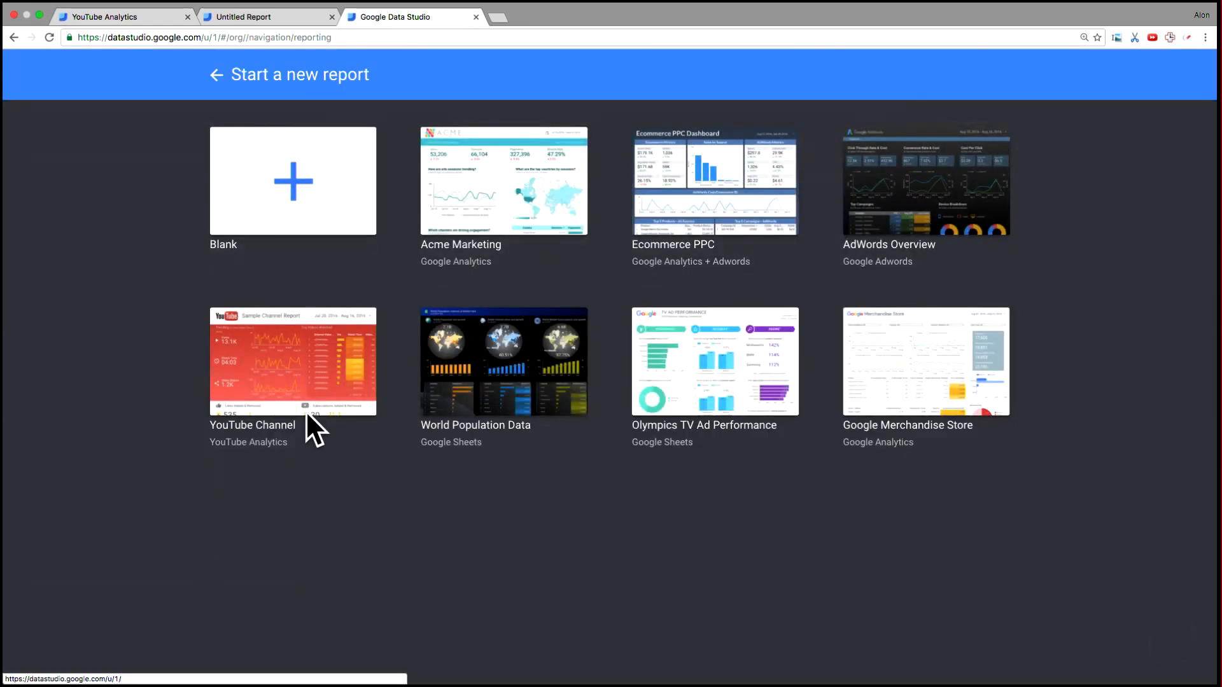
left_click(292, 360)
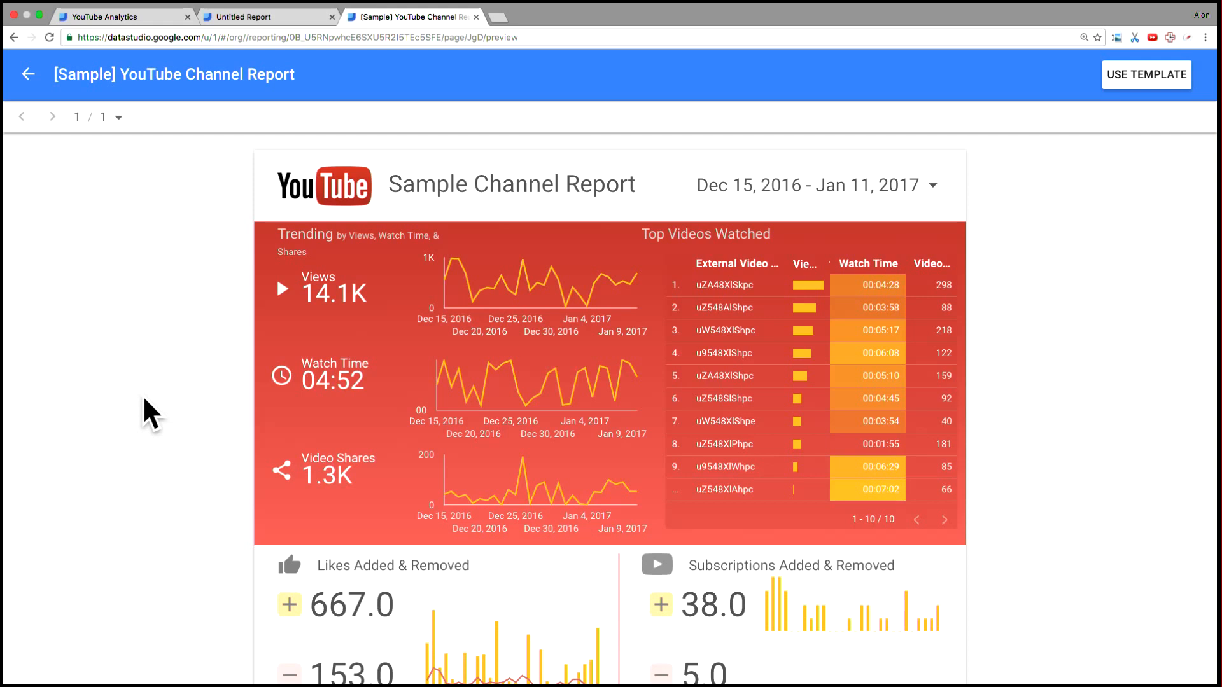
mouse_move(795, 218)
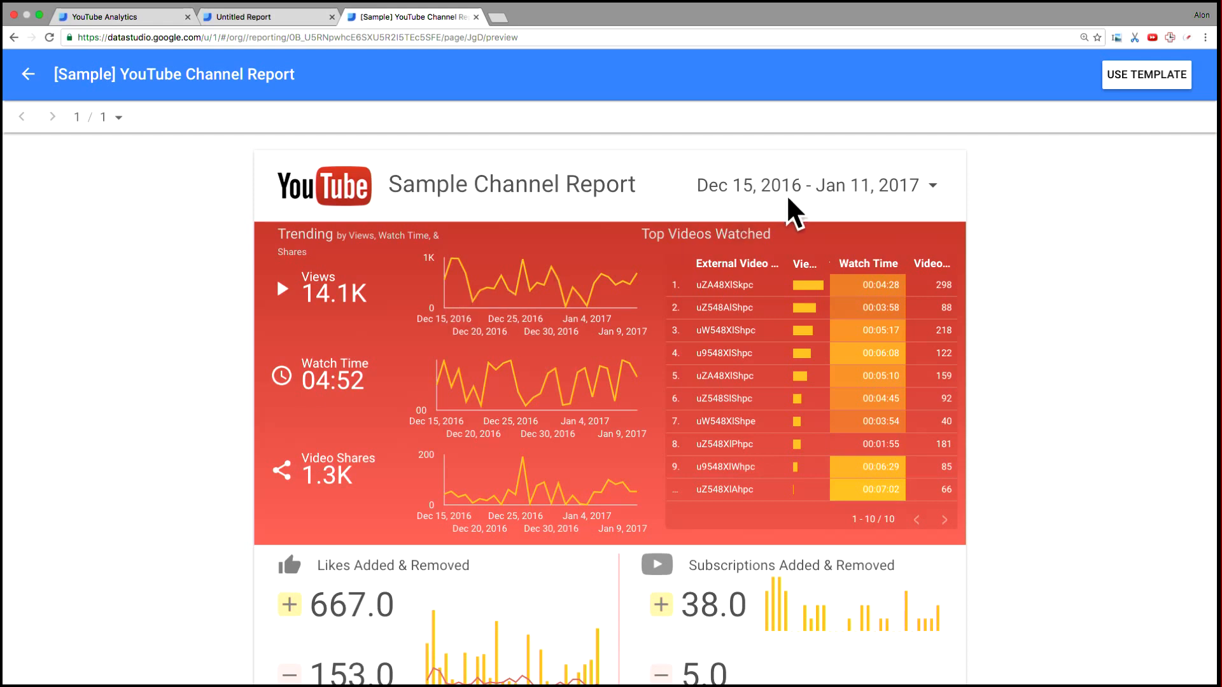
left_click(813, 184)
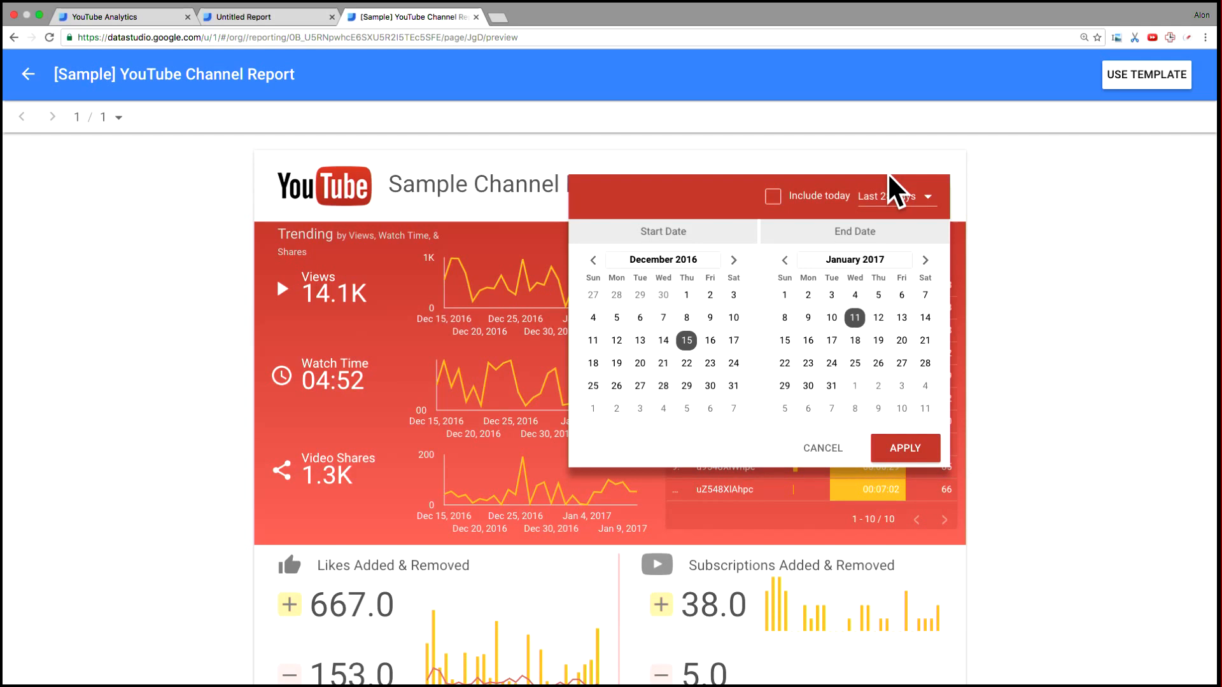
left_click(904, 447)
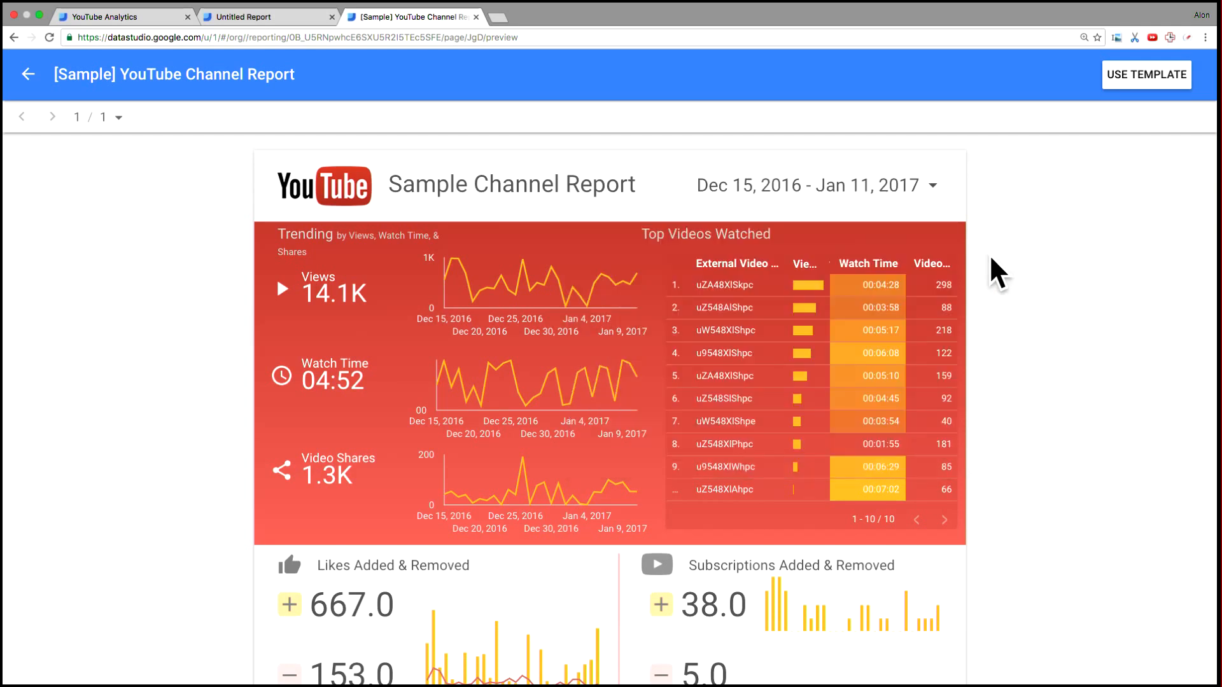
mouse_move(189, 283)
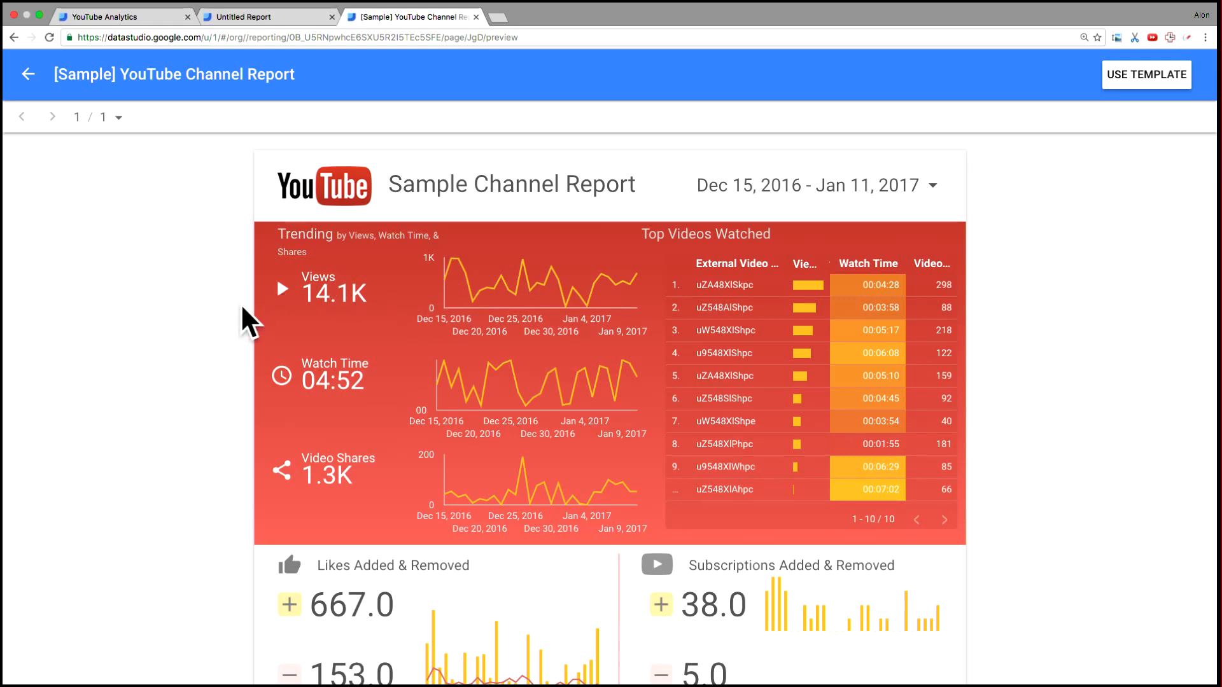
mouse_move(311, 465)
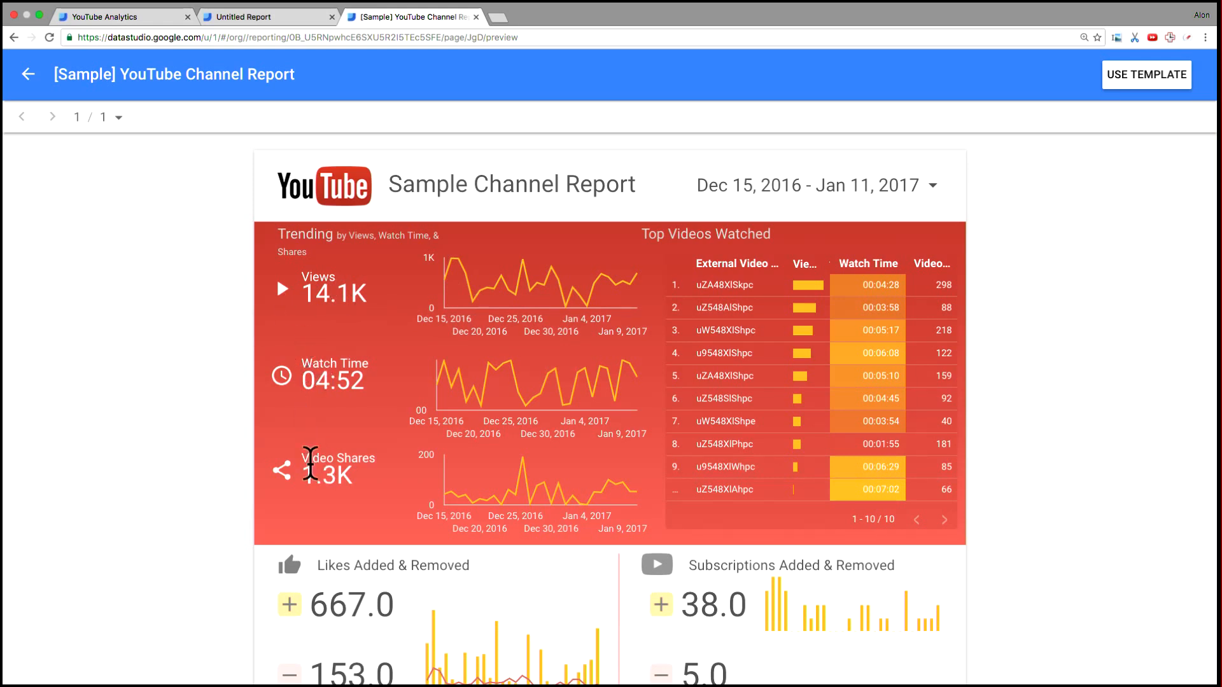
mouse_move(292, 499)
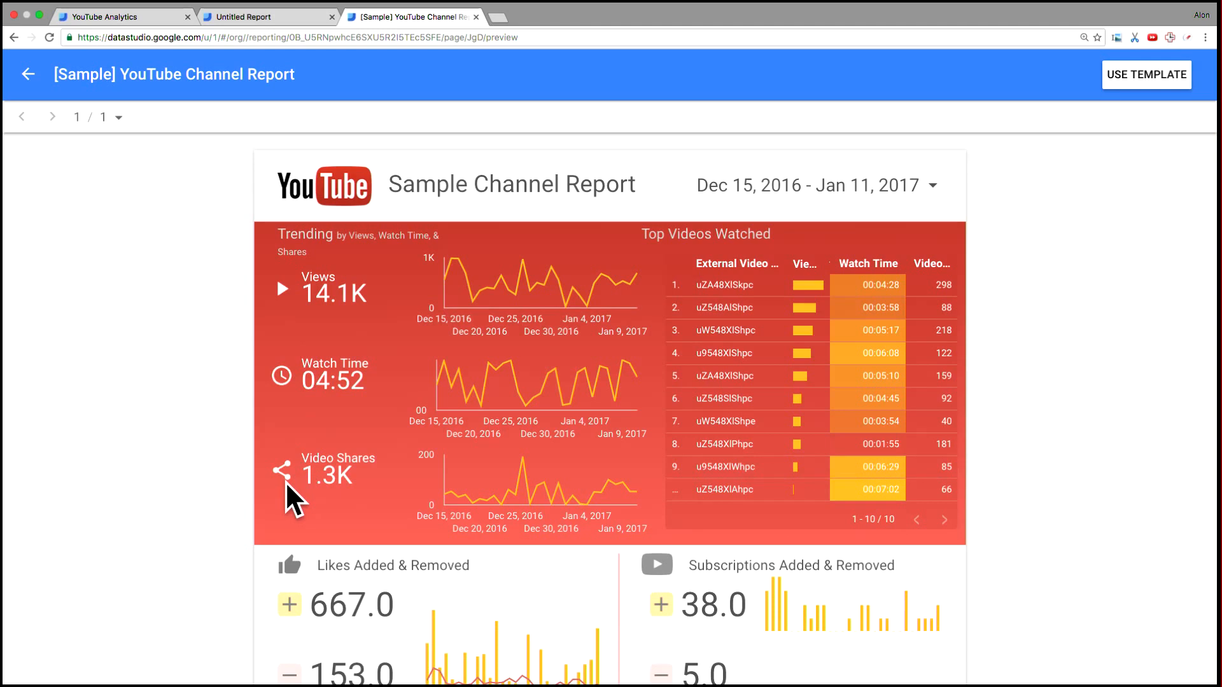
mouse_move(201, 360)
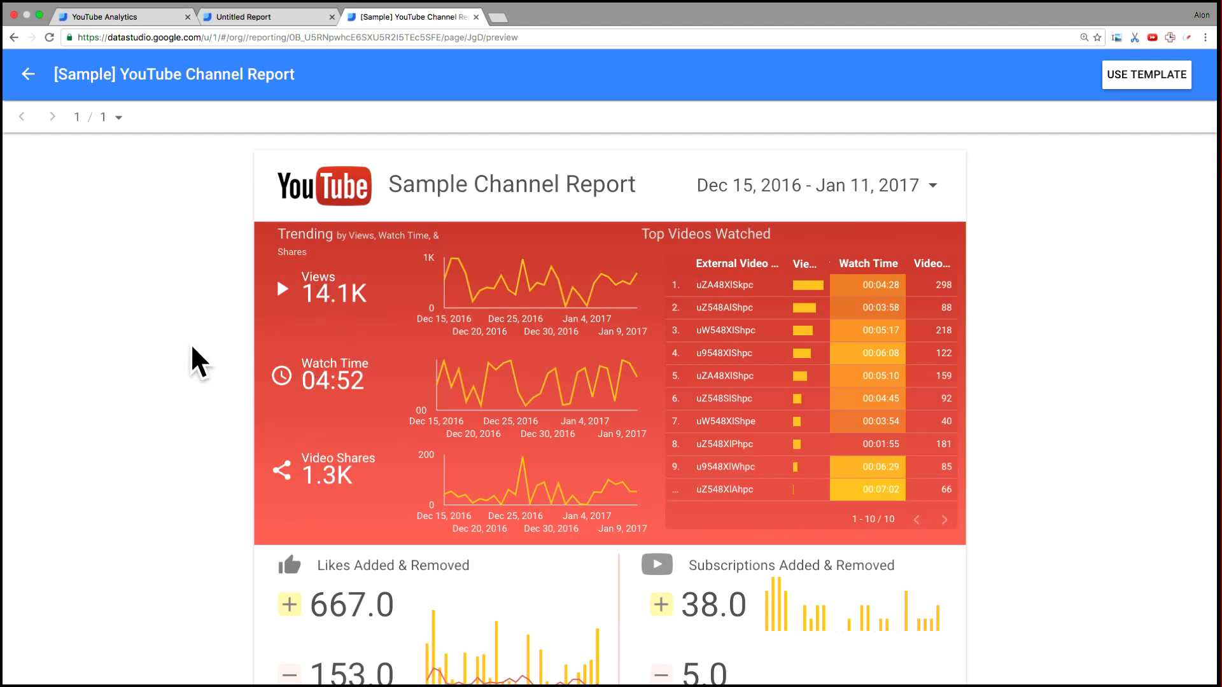
mouse_move(464, 253)
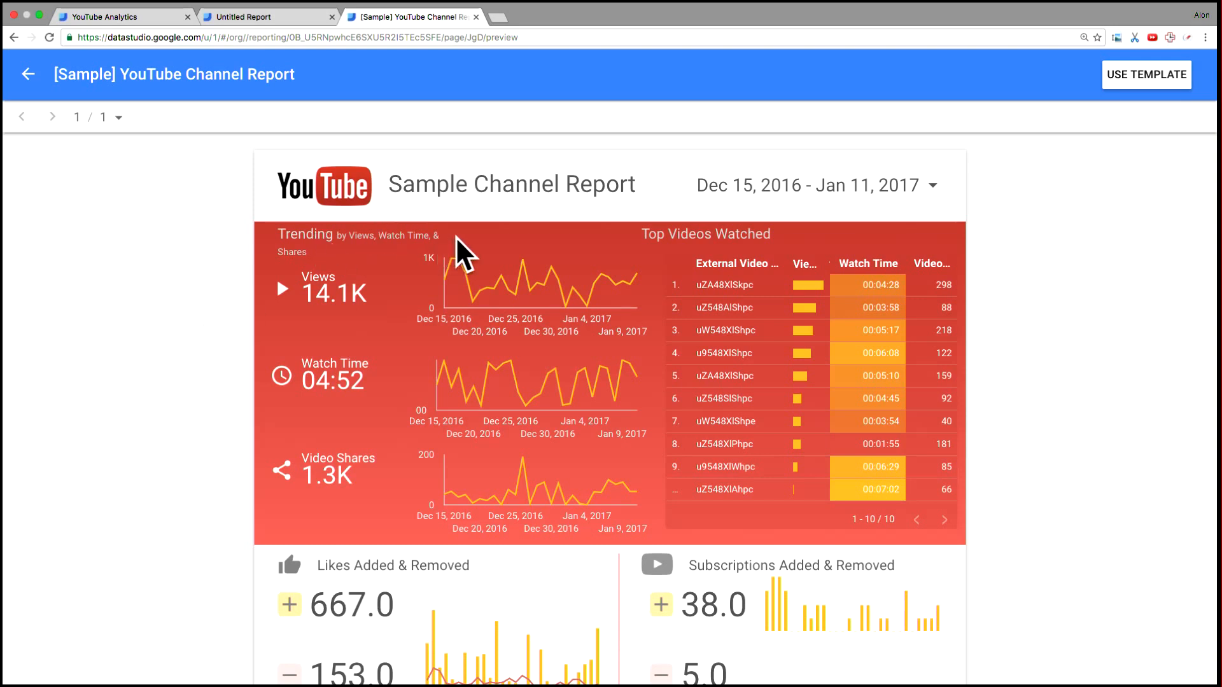
mouse_move(628, 251)
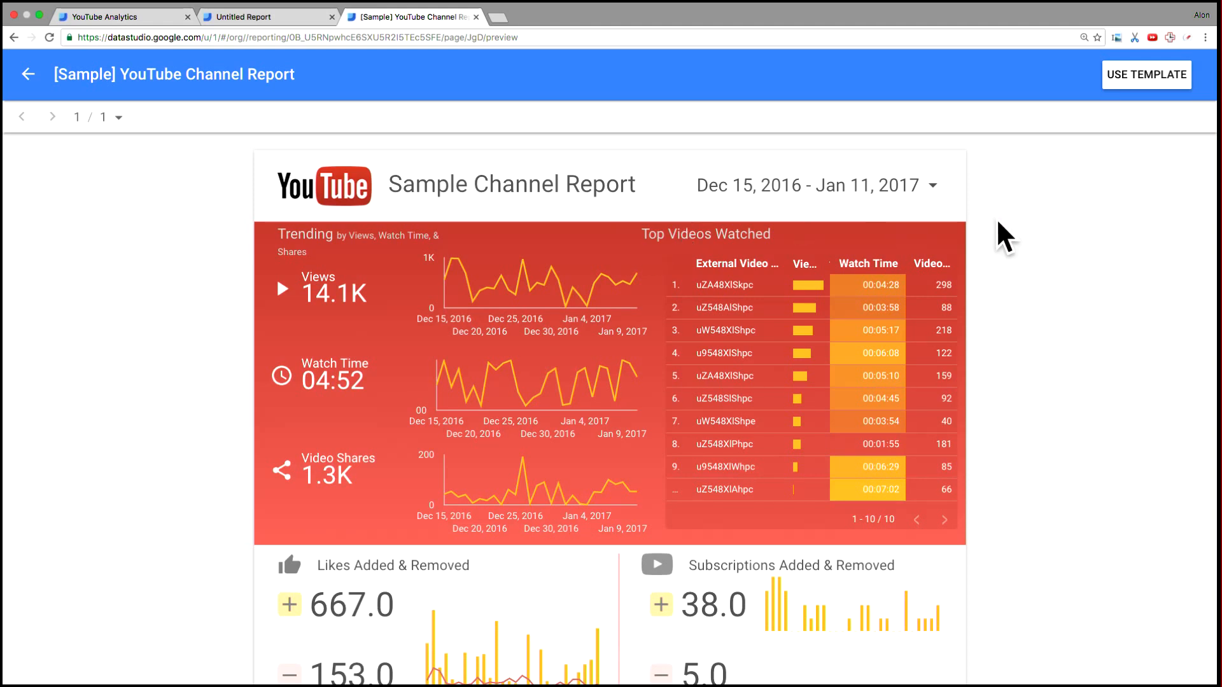
mouse_move(1036, 245)
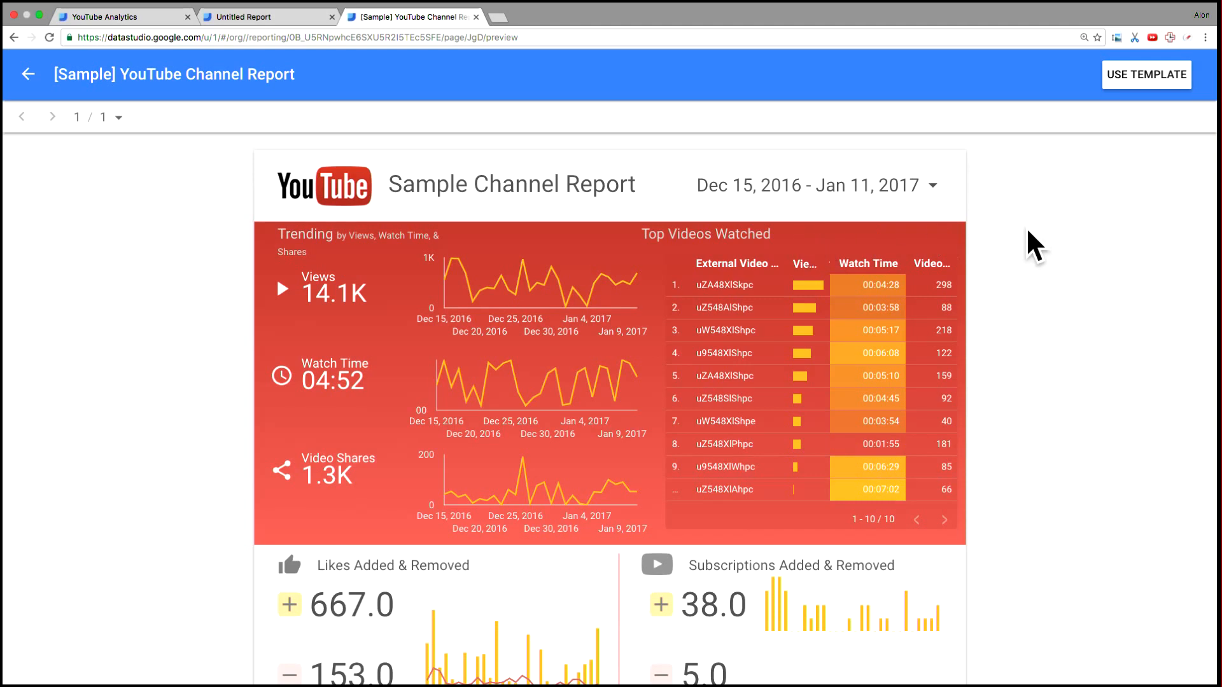
mouse_move(1030, 253)
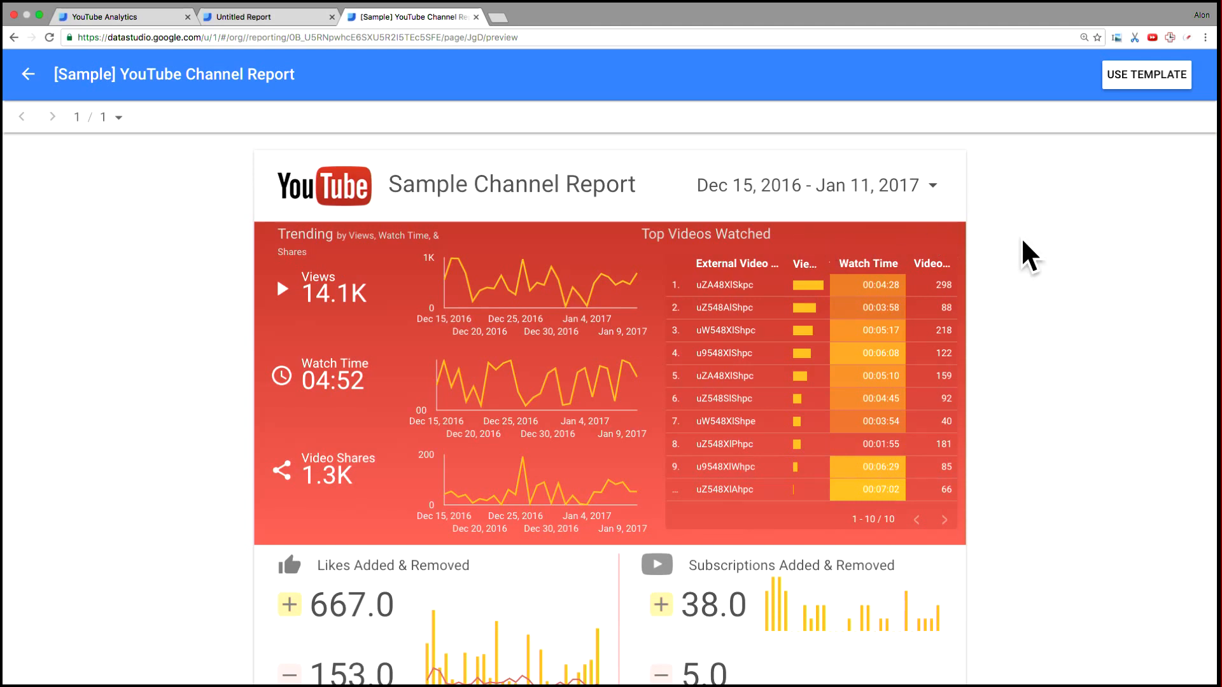
mouse_move(903, 253)
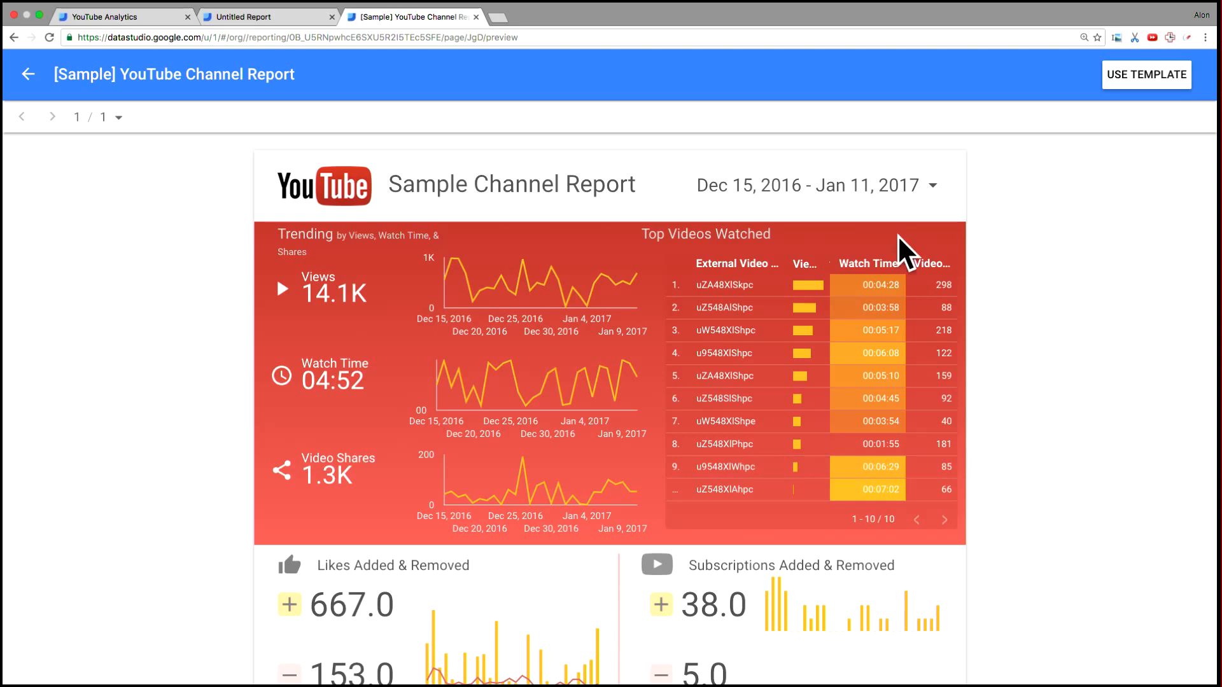
mouse_move(814, 281)
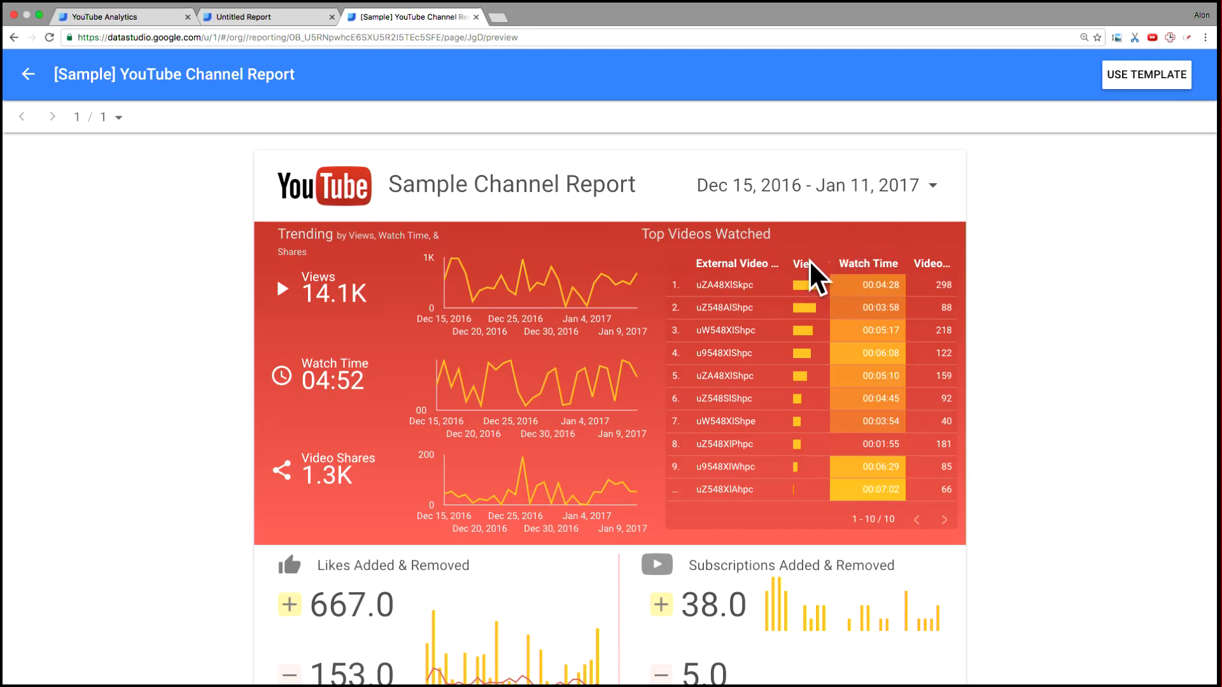
mouse_move(949, 230)
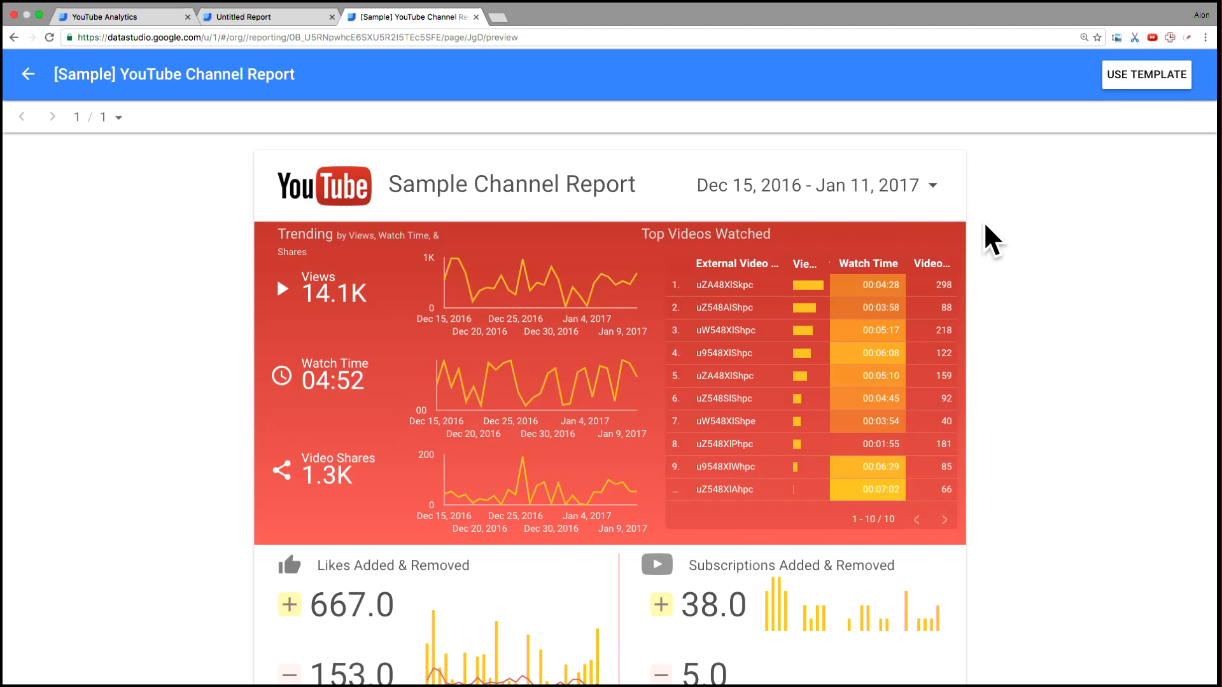
Scroll the template preview to the likes, comments, and country and US state view maps
scroll("down", 3)
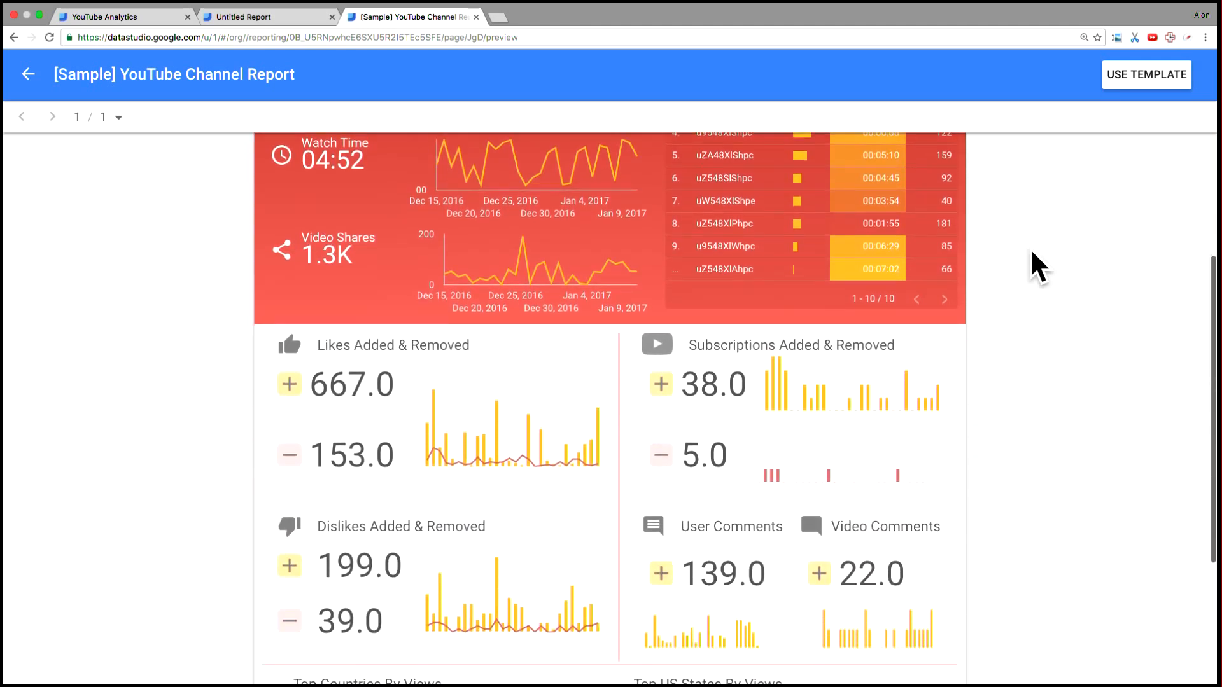
scroll("down", 3)
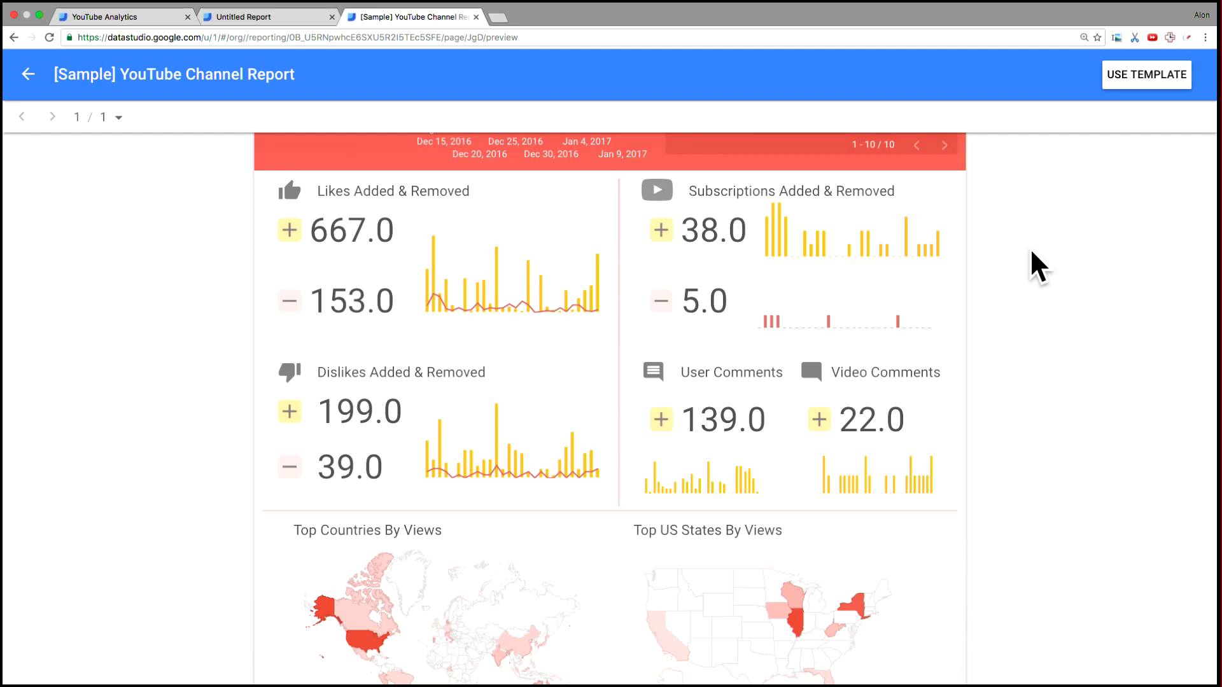
mouse_move(1055, 288)
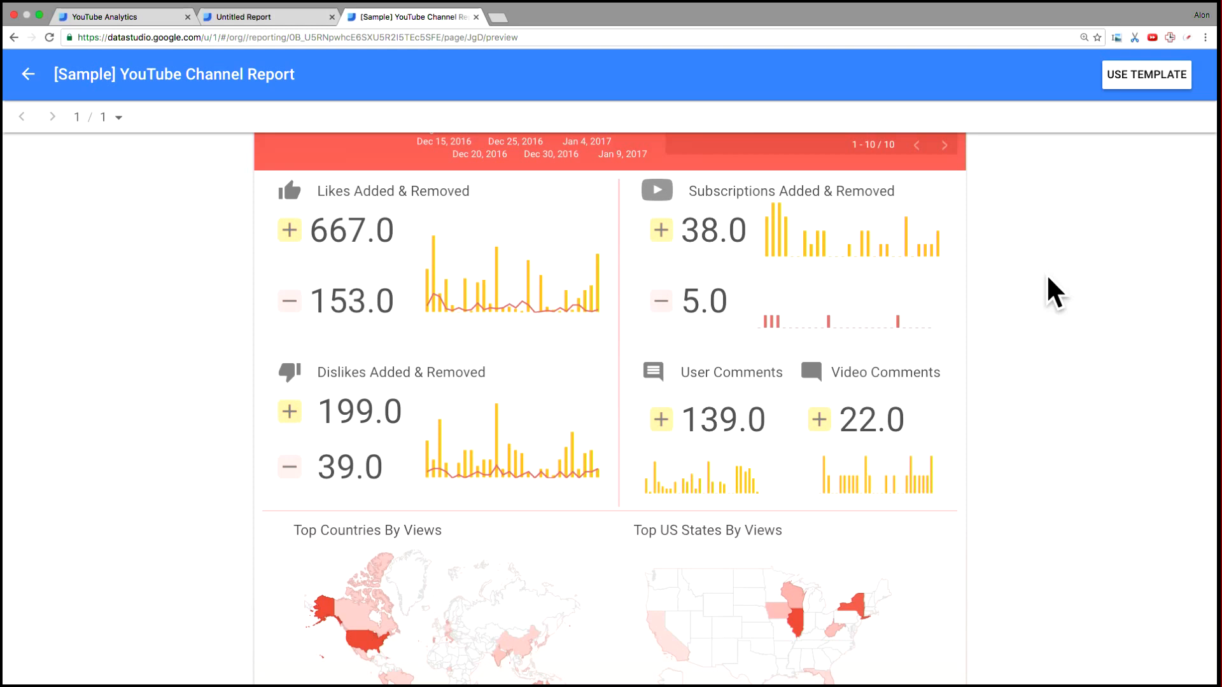
scroll("down", 3)
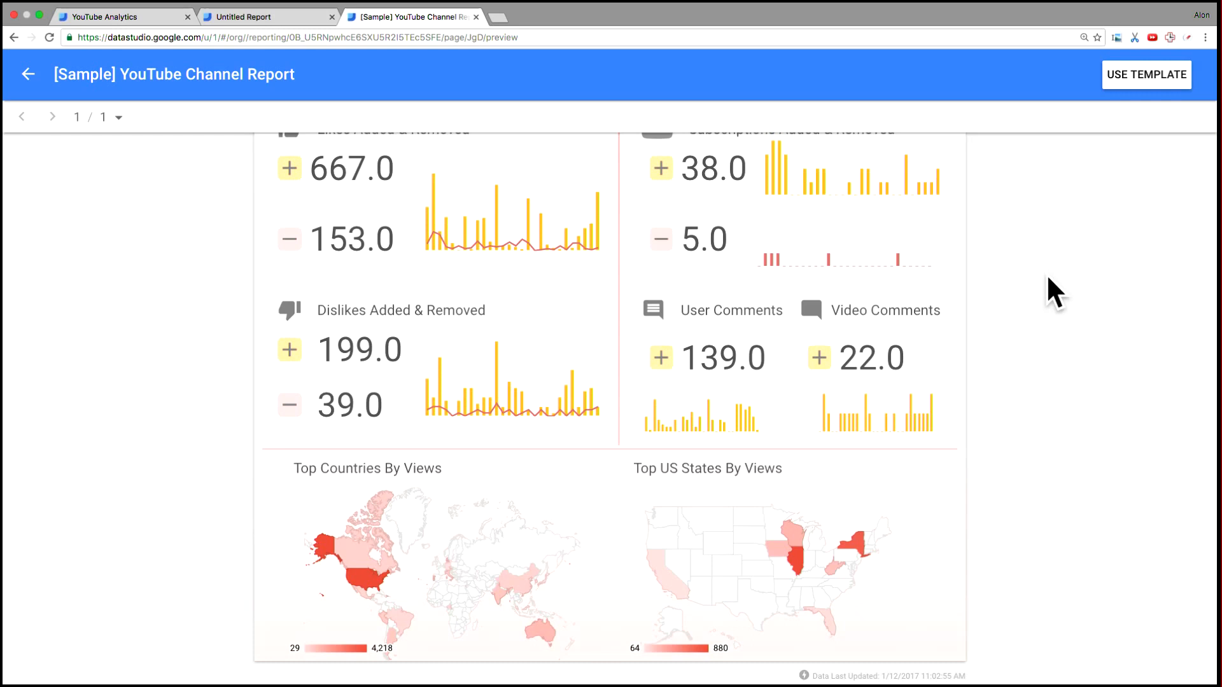
mouse_move(638, 416)
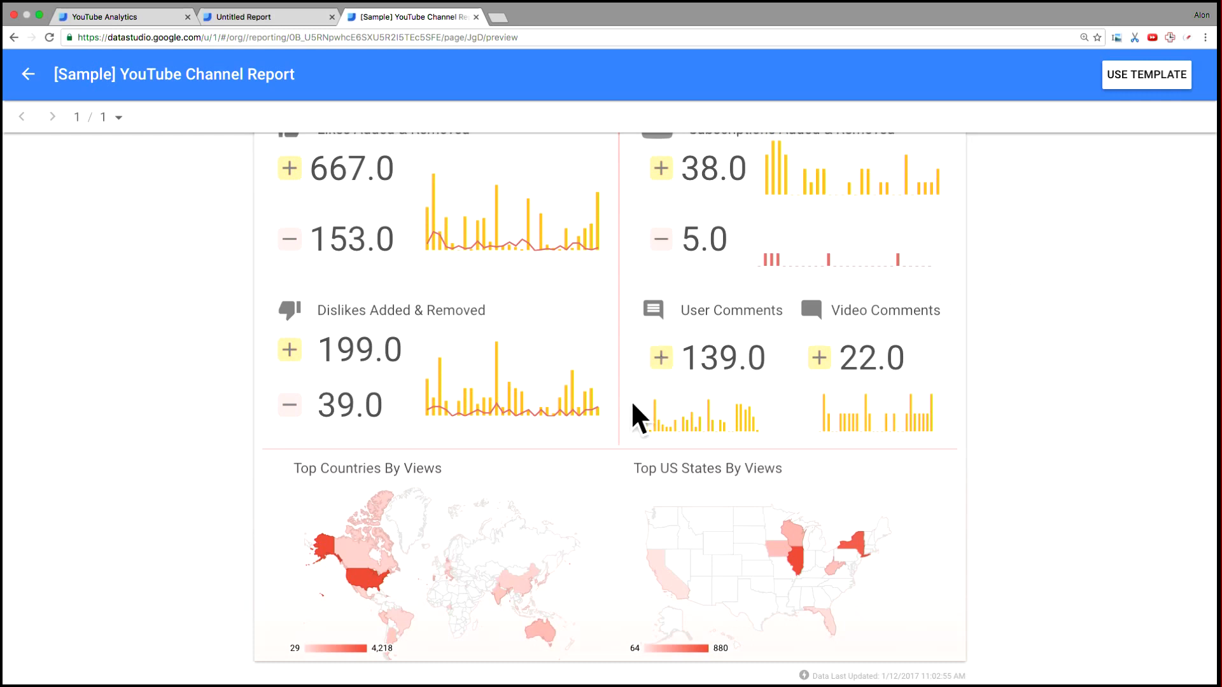
mouse_move(450, 471)
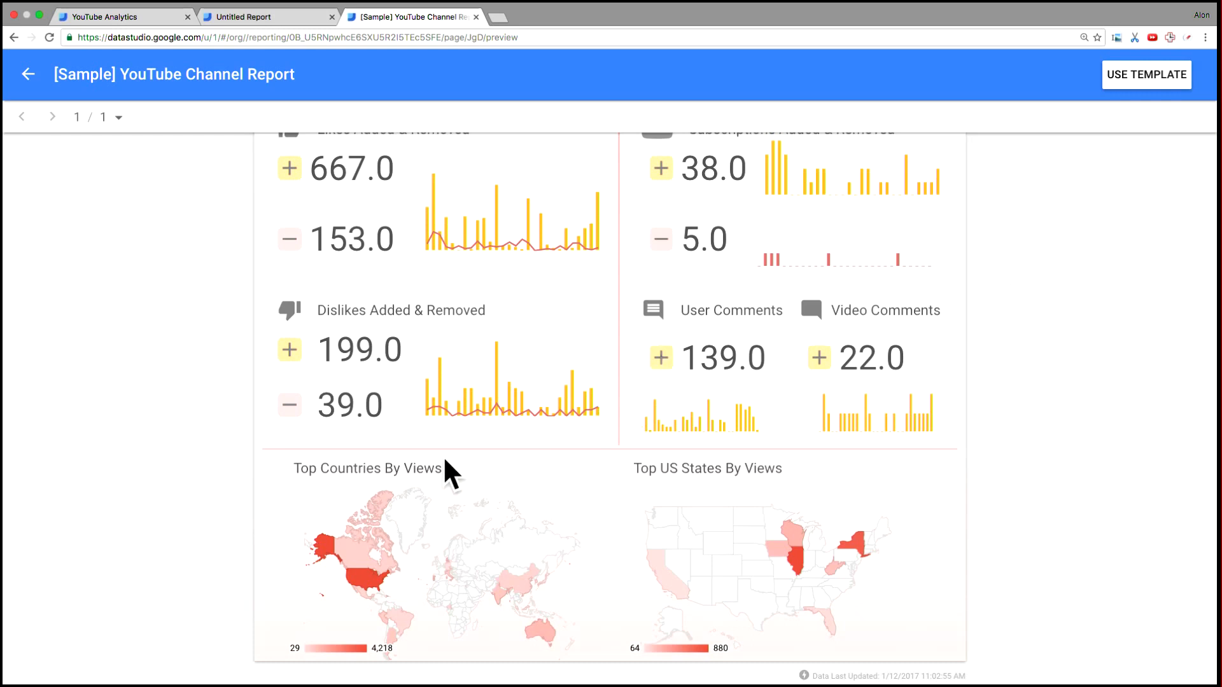
mouse_move(203, 526)
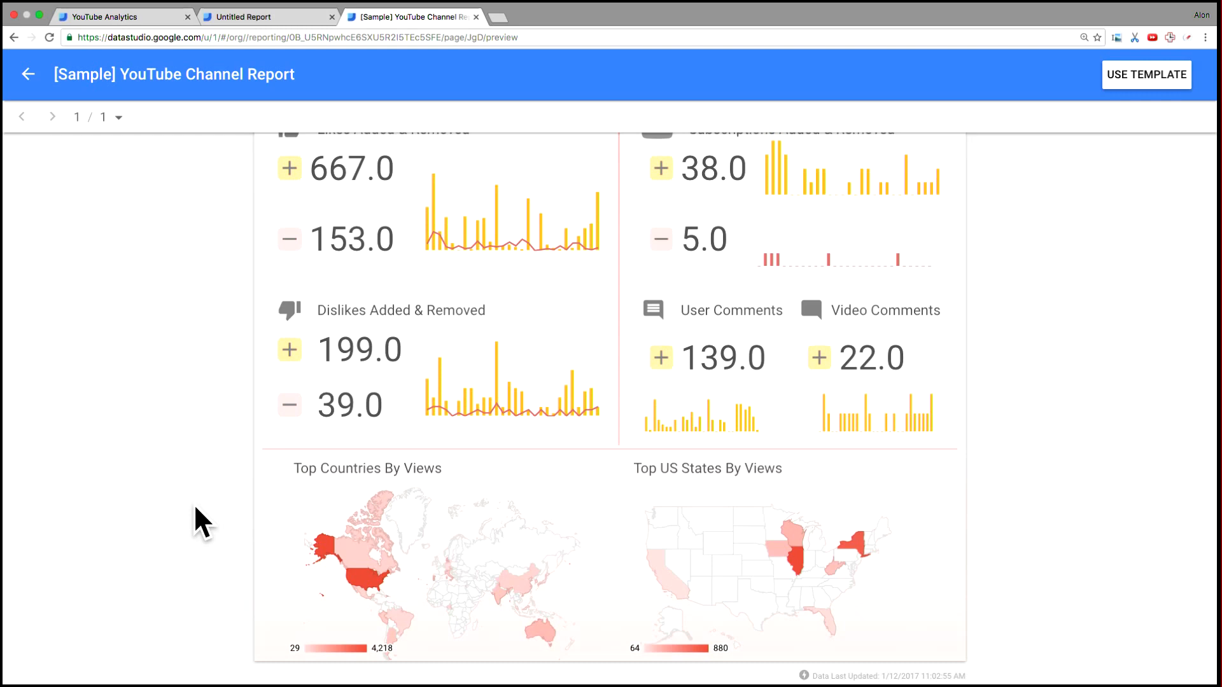